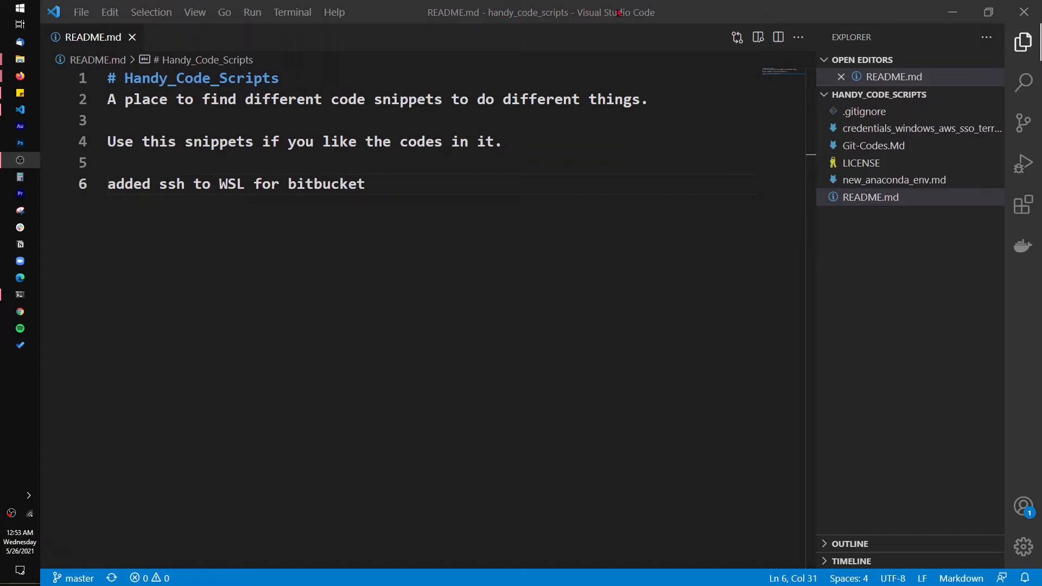
# Step: Start a new terminal, move its panel to the right beside README.md, resize it, and hide the Explorer
pyautogui.click(292, 11)
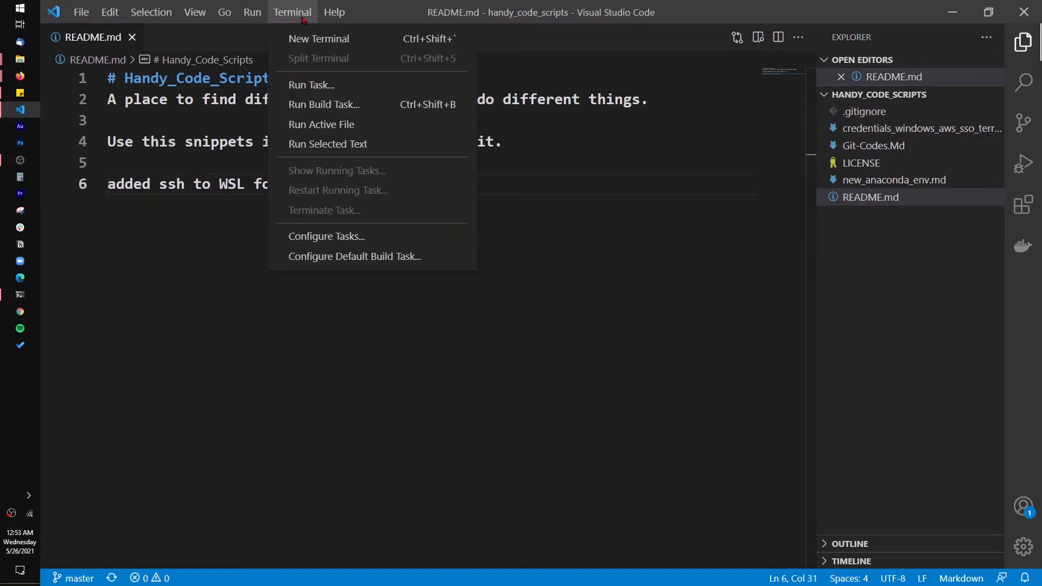
pyautogui.click(318, 39)
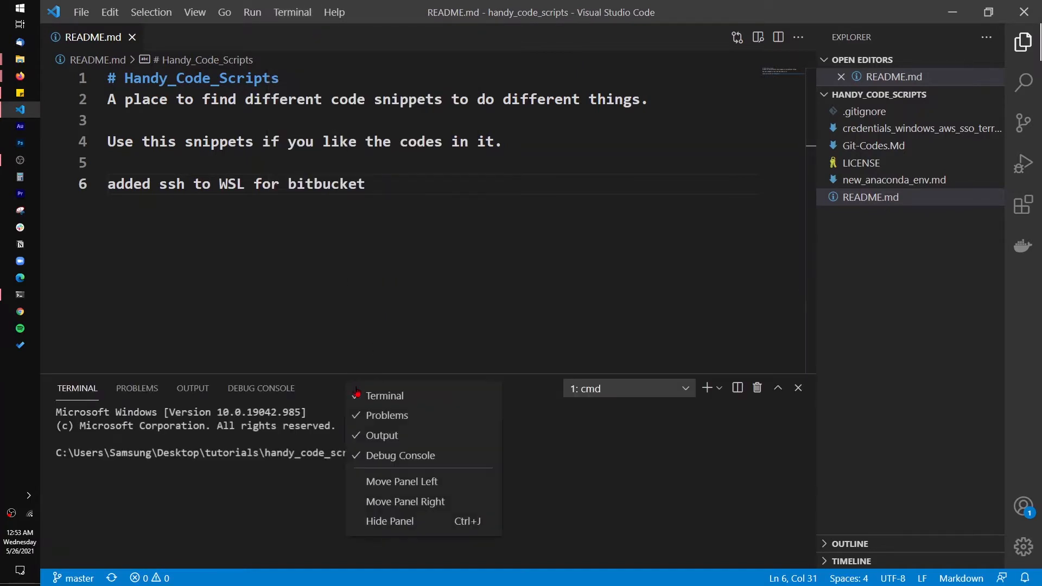
pyautogui.click(405, 502)
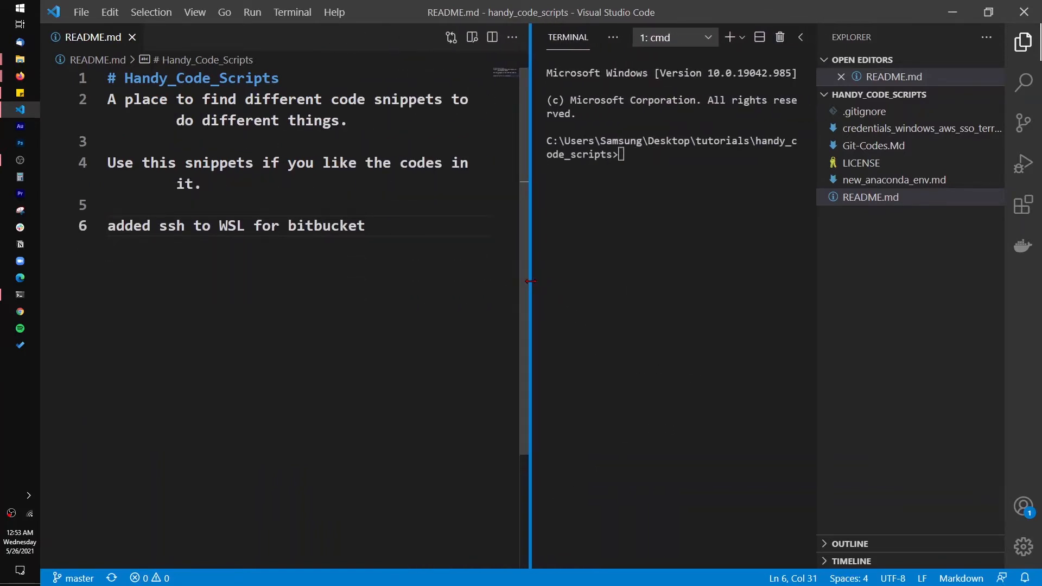
pyautogui.moveTo(530, 281); pyautogui.dragTo(475, 282)
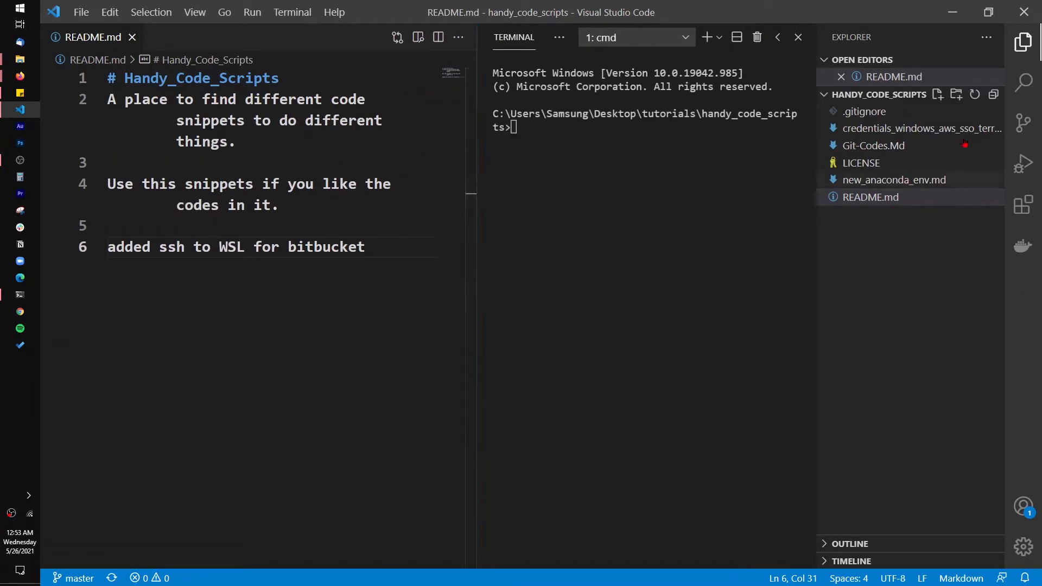
pyautogui.click(1024, 42)
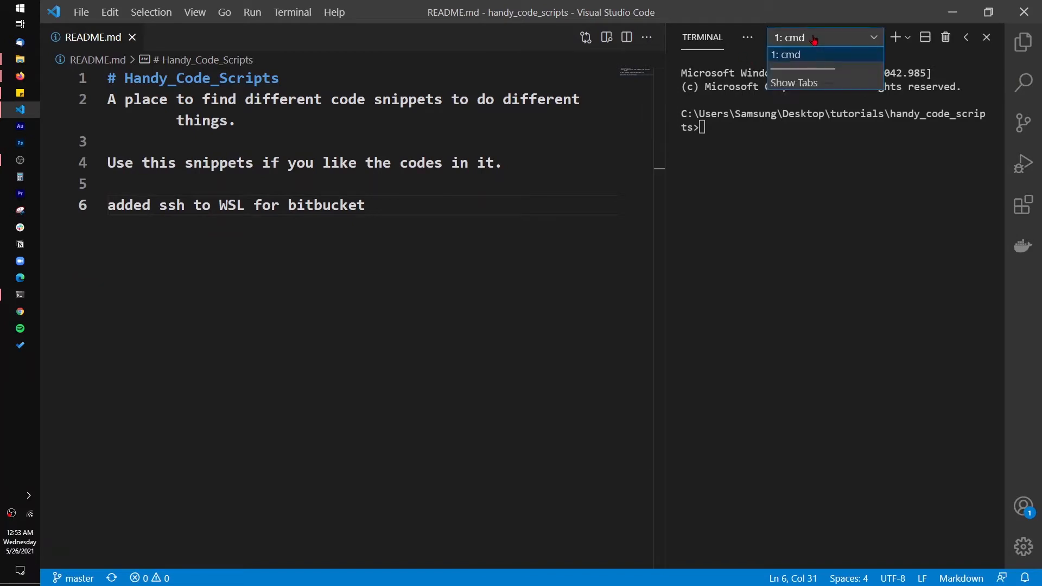
pyautogui.moveTo(831, 49)
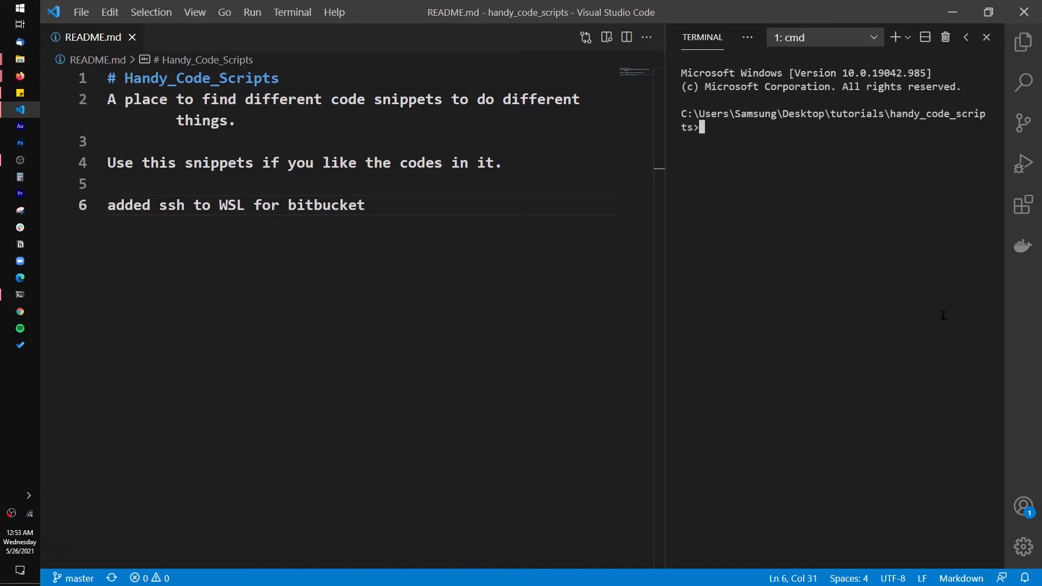
pyautogui.moveTo(1023, 206)
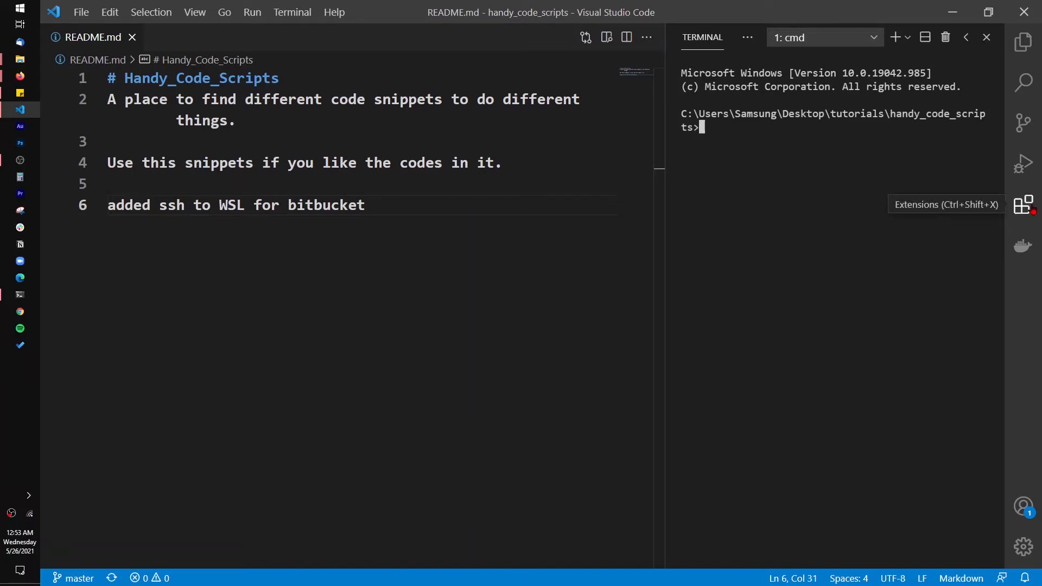
# Step: Search the Extensions marketplace for 'remote wsl' to find the Remote - WSL extension
pyautogui.click(1024, 204)
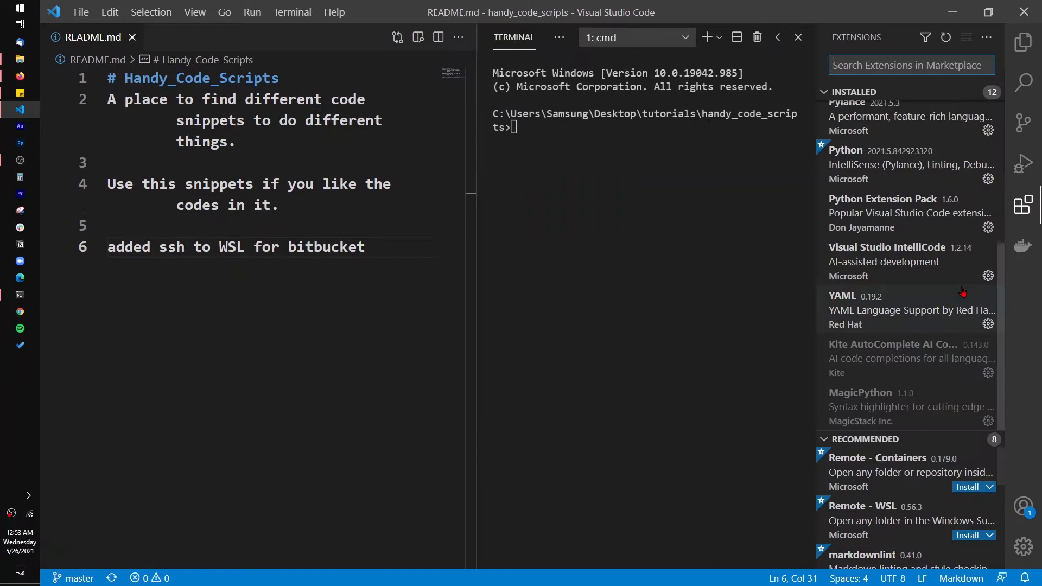
pyautogui.moveTo(1024, 206)
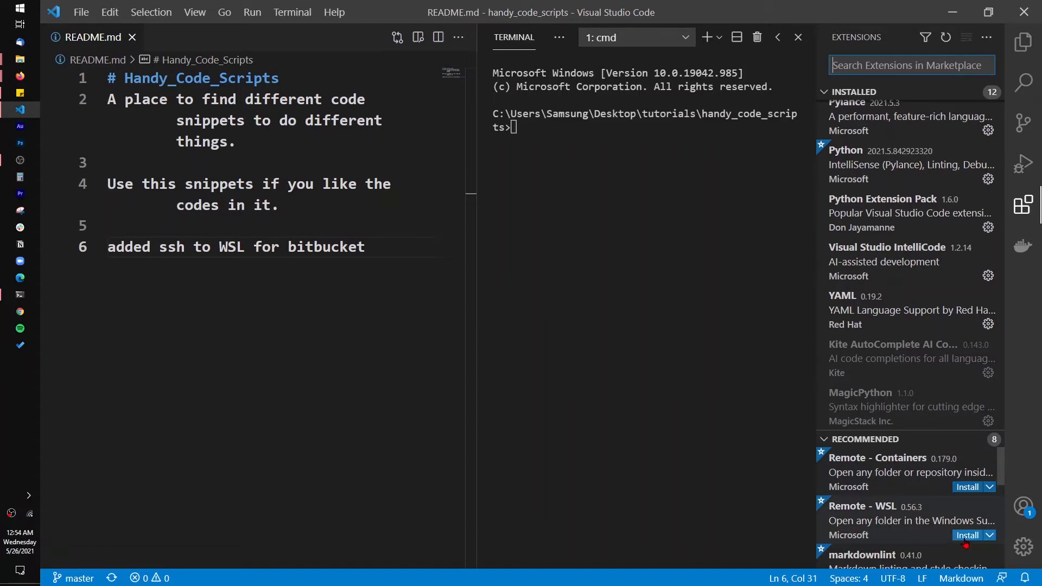
pyautogui.moveTo(910, 522)
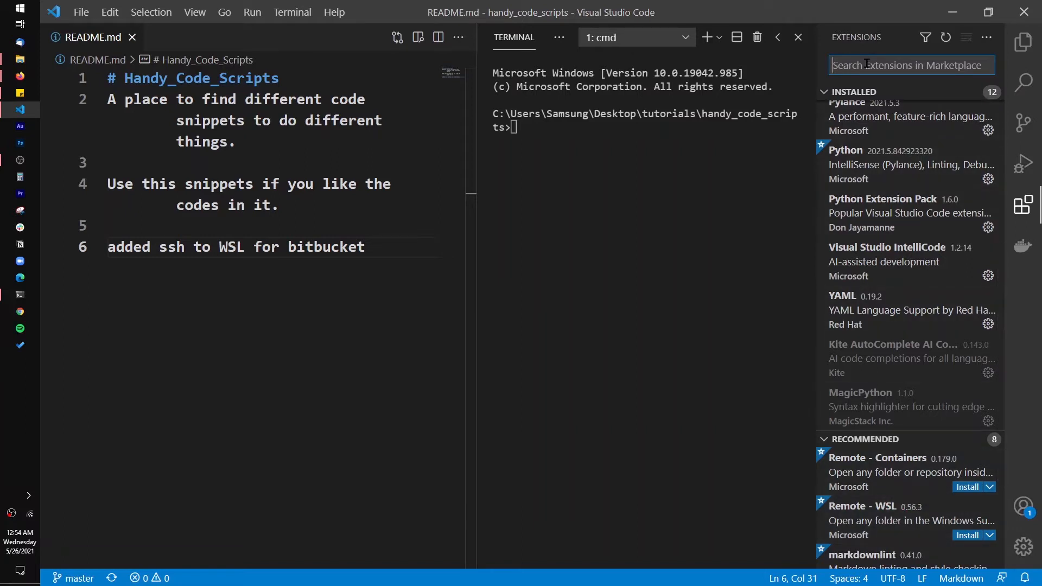
pyautogui.write('remote')
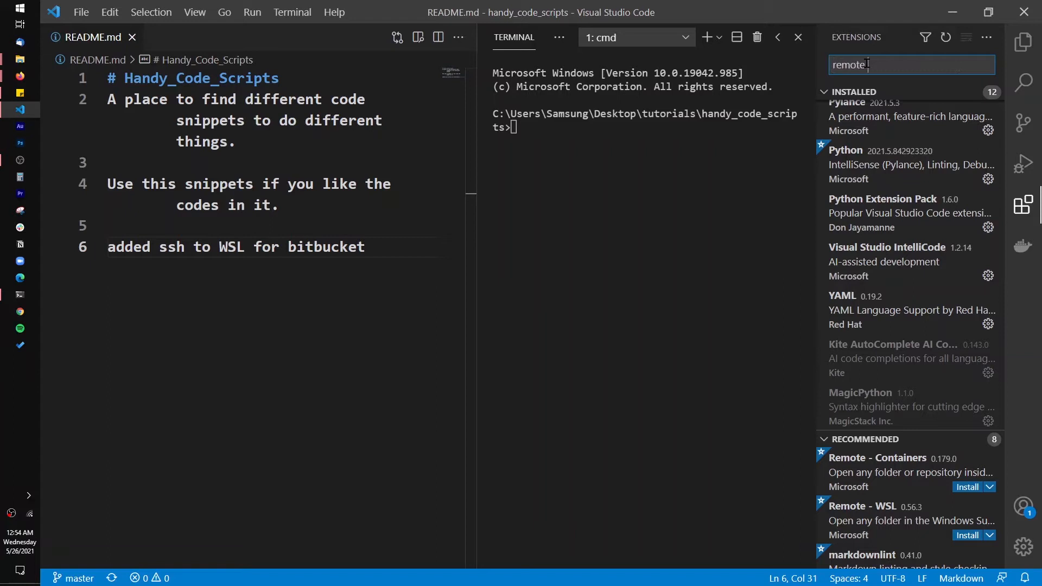
pyautogui.write('wsl')
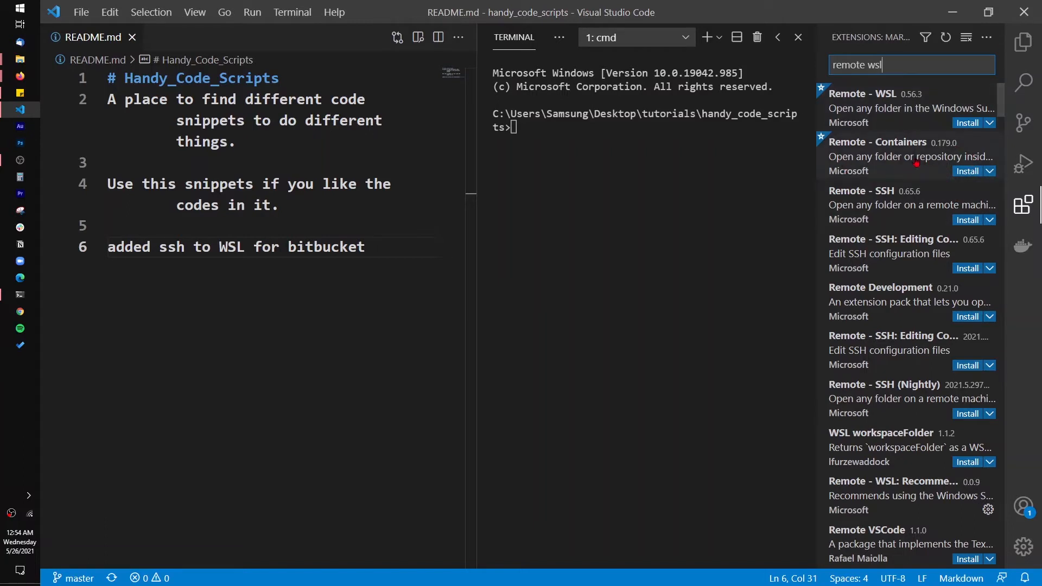
pyautogui.moveTo(877, 156)
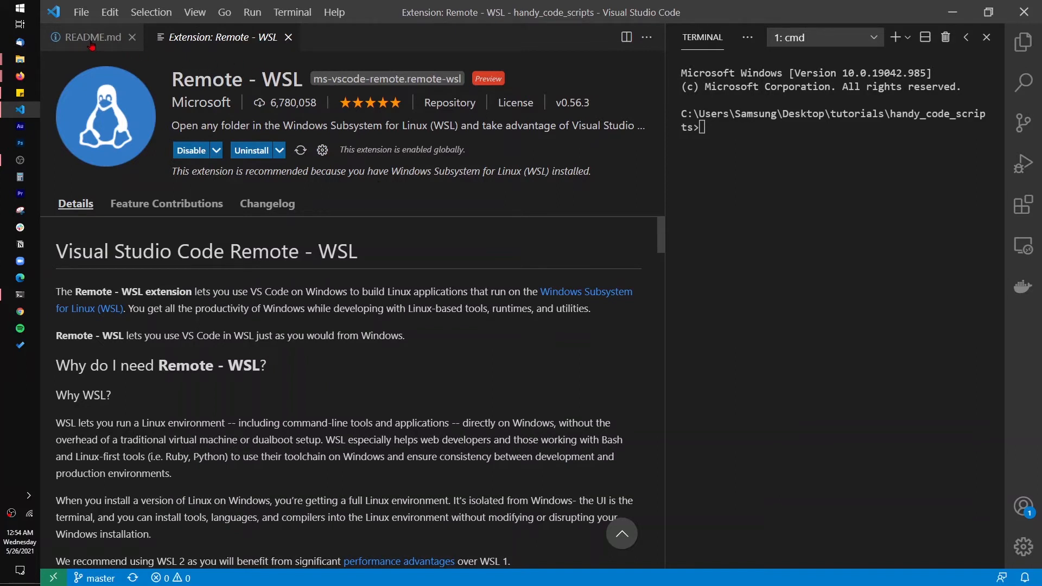
# Step: Switch back to the README.md editor tab
pyautogui.click(94, 37)
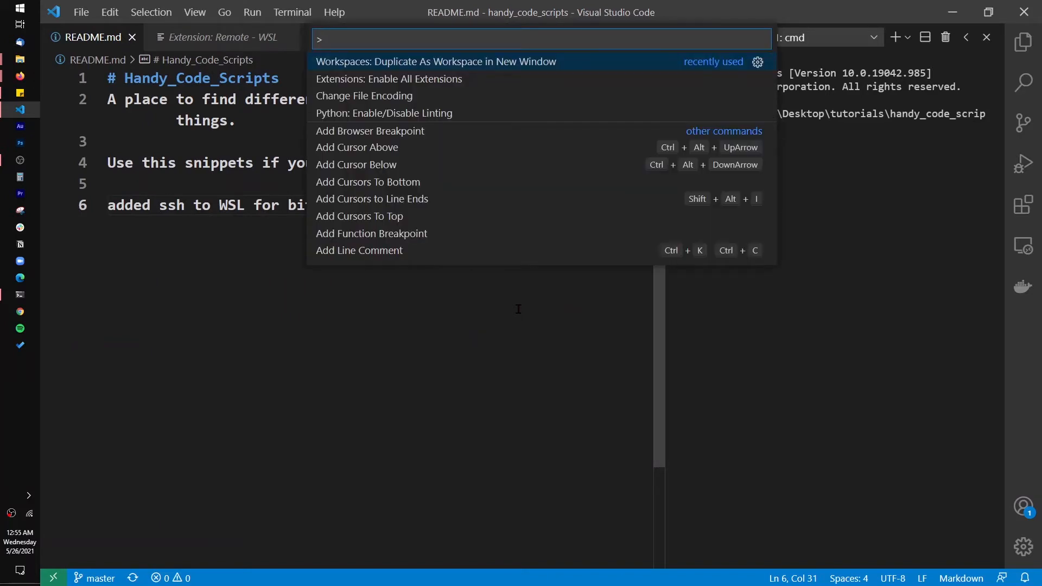
# Step: Run the Remote-WSL new-window command and choose Ubuntu-20.04 as the distribution
pyautogui.write('remote-')
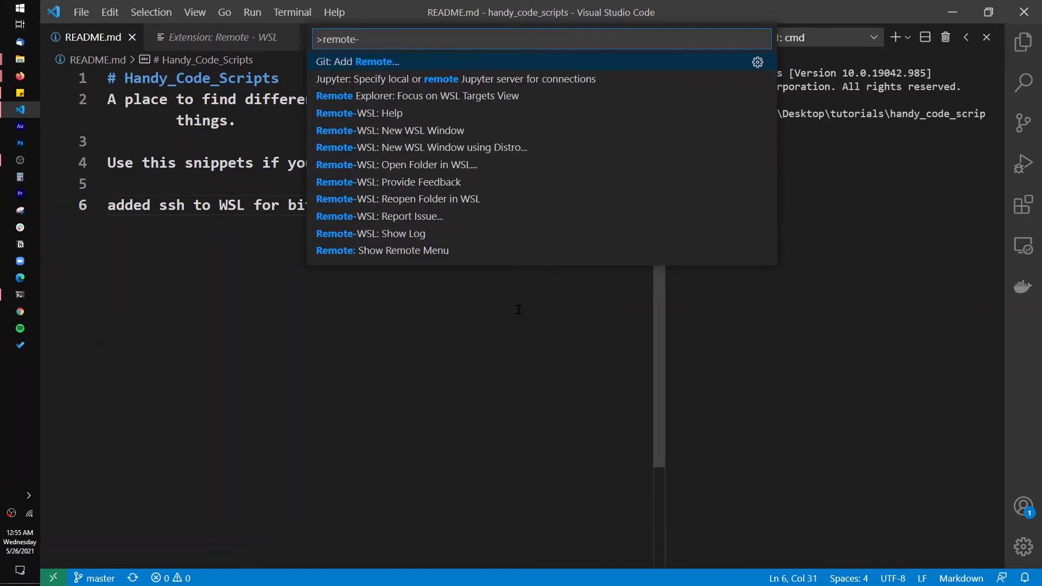
pyautogui.moveTo(466, 284)
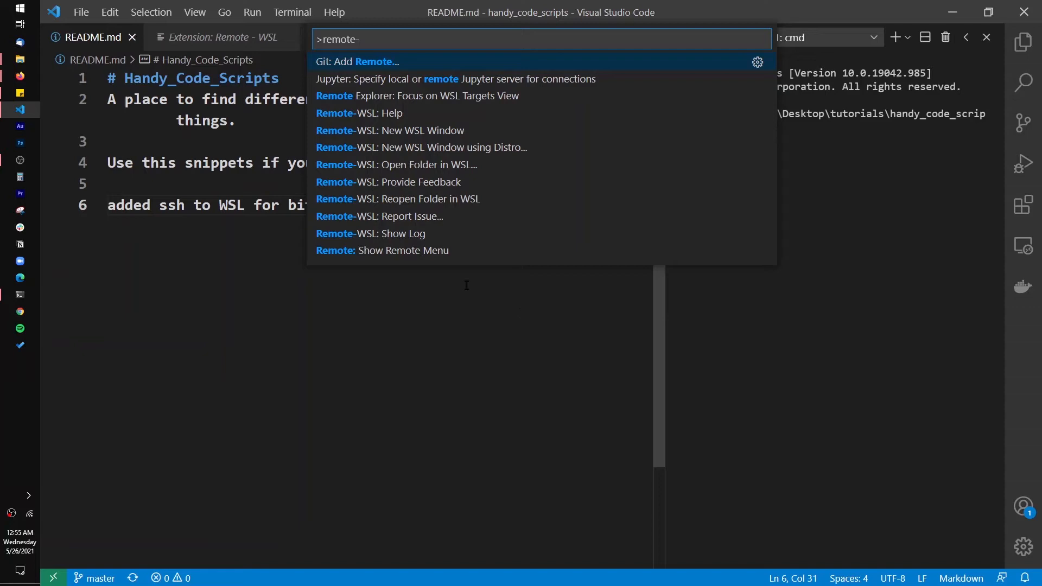
pyautogui.moveTo(389, 131)
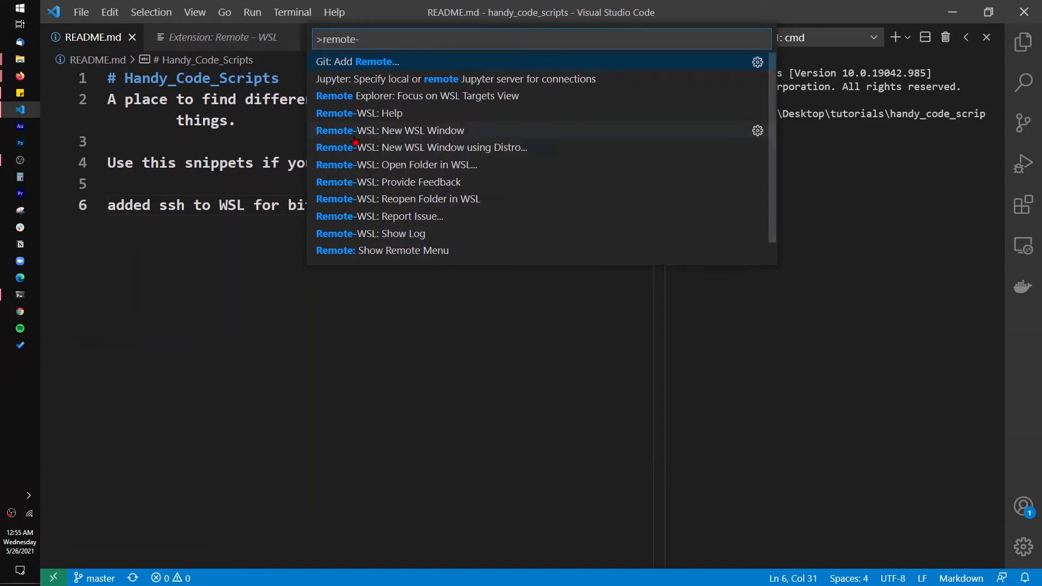
pyautogui.moveTo(365, 137)
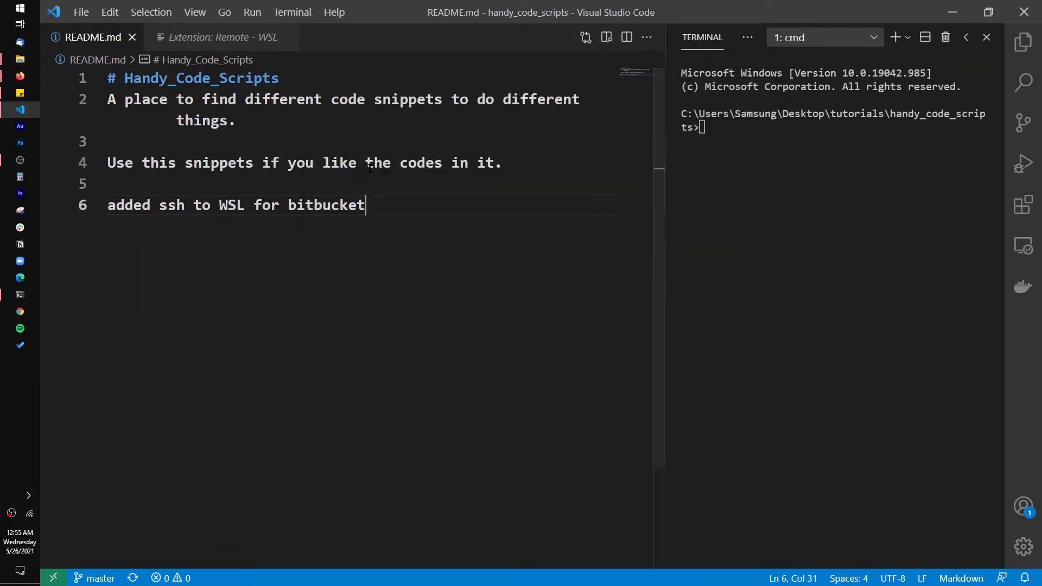
pyautogui.write('remote')
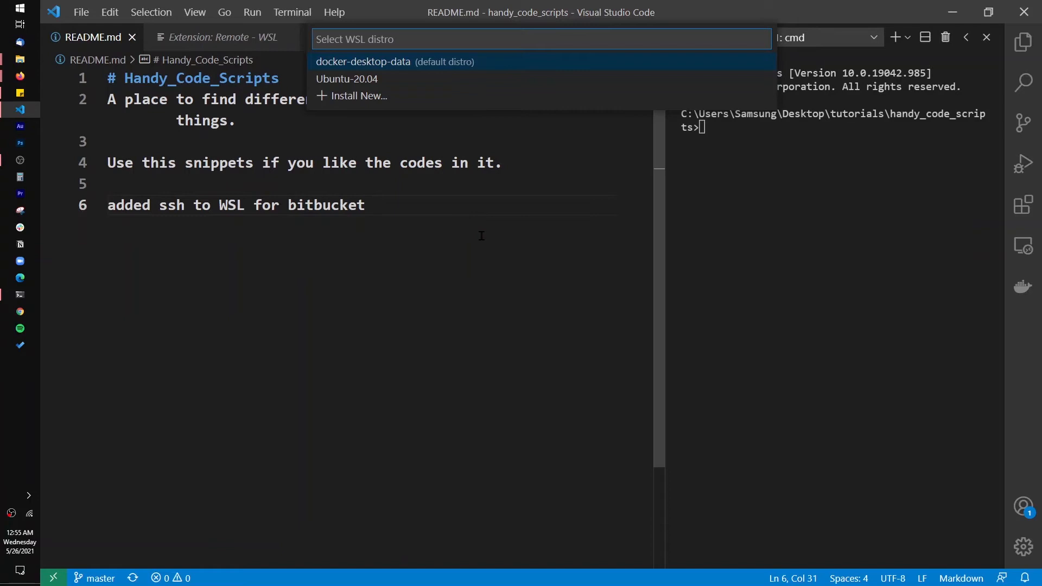
pyautogui.click(346, 78)
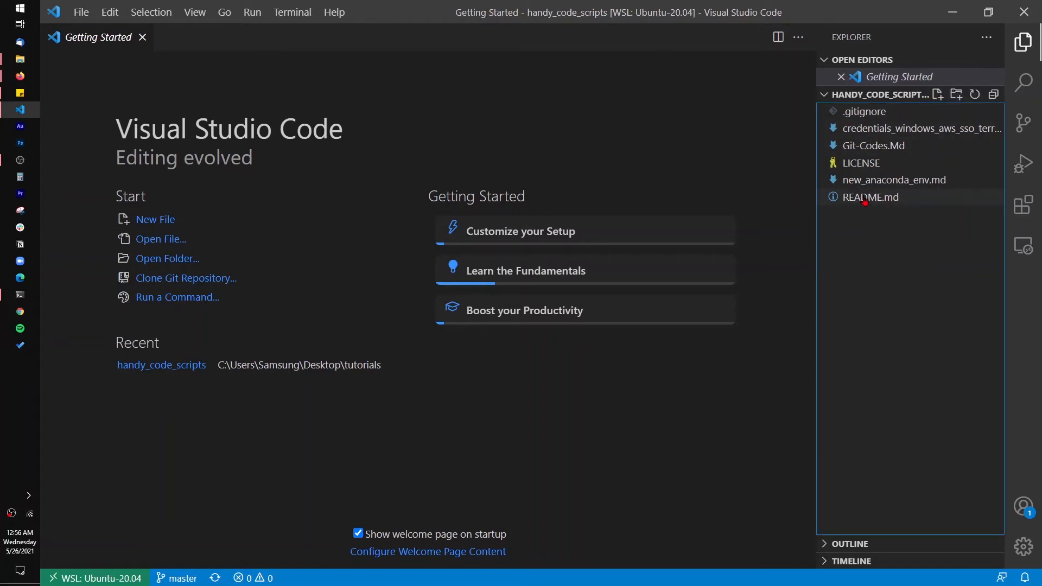
# Step: Open README.md in the WSL window, start a bash terminal, and begin filtering the Command Palette for Remote-WSL commands
pyautogui.doubleClick(870, 197)
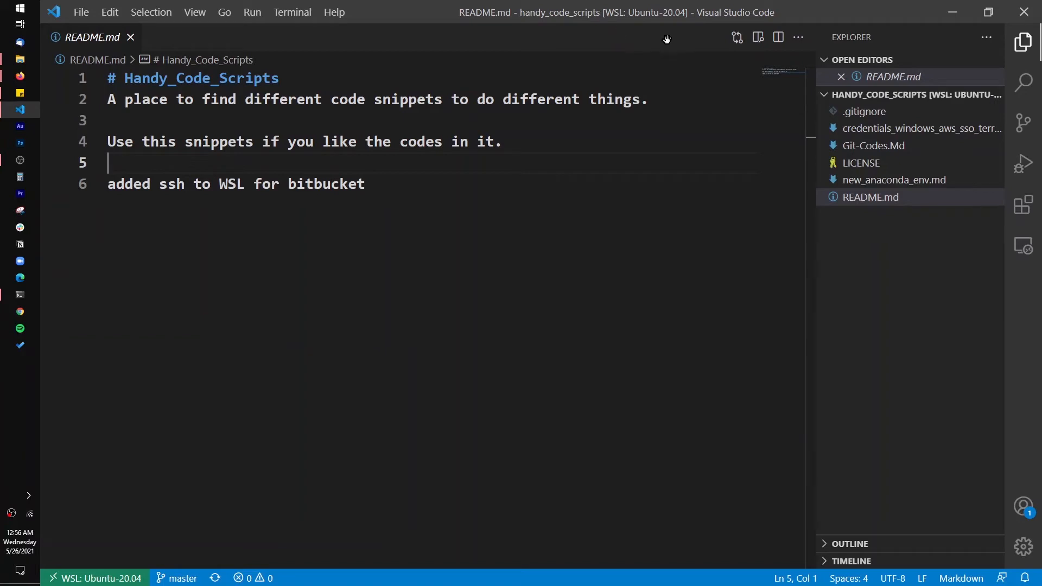
pyautogui.moveTo(645, 36)
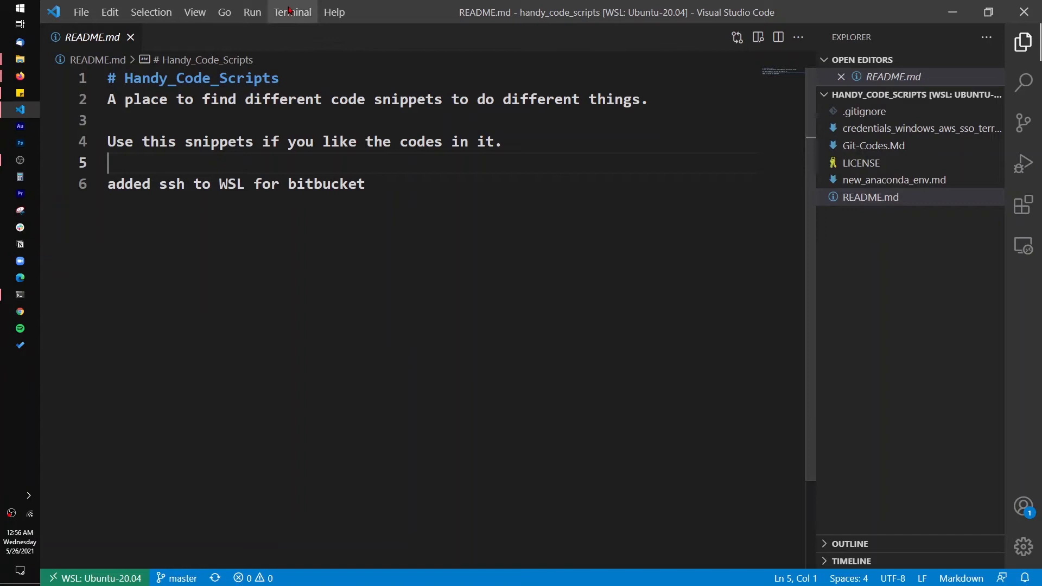
pyautogui.click(291, 12)
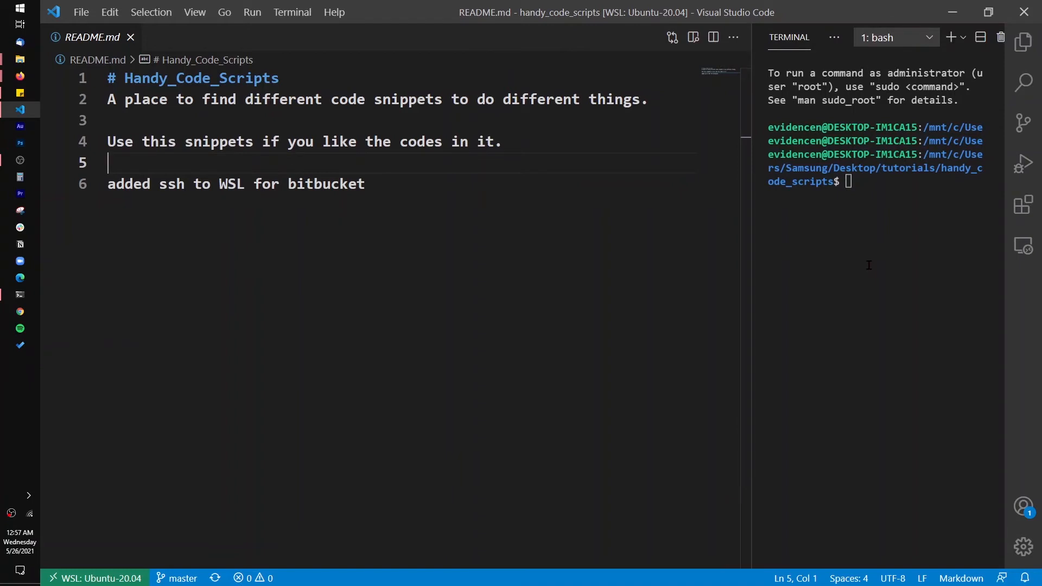
pyautogui.doubleClick(325, 185)
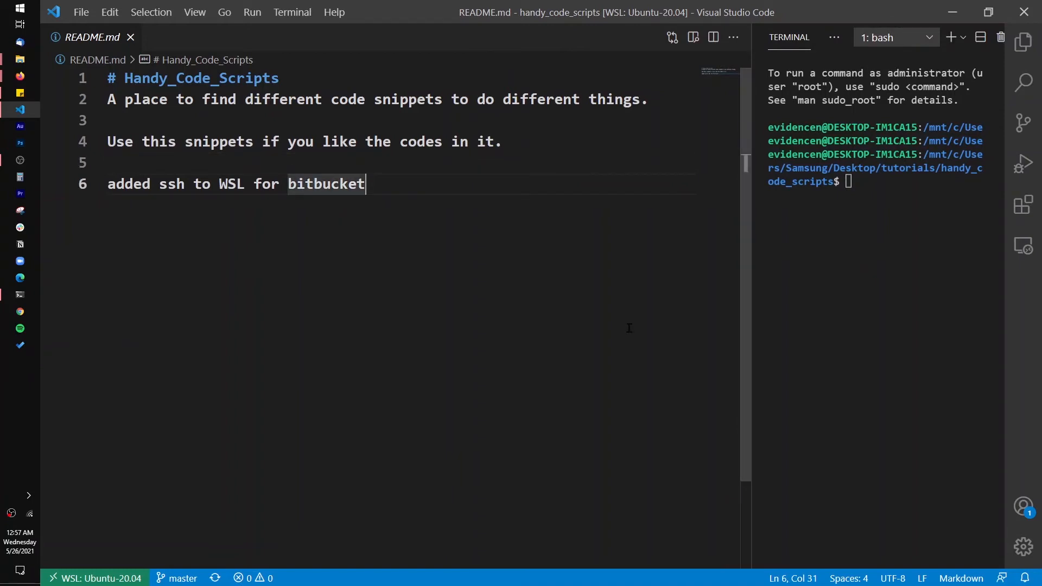
pyautogui.write('remote-w')
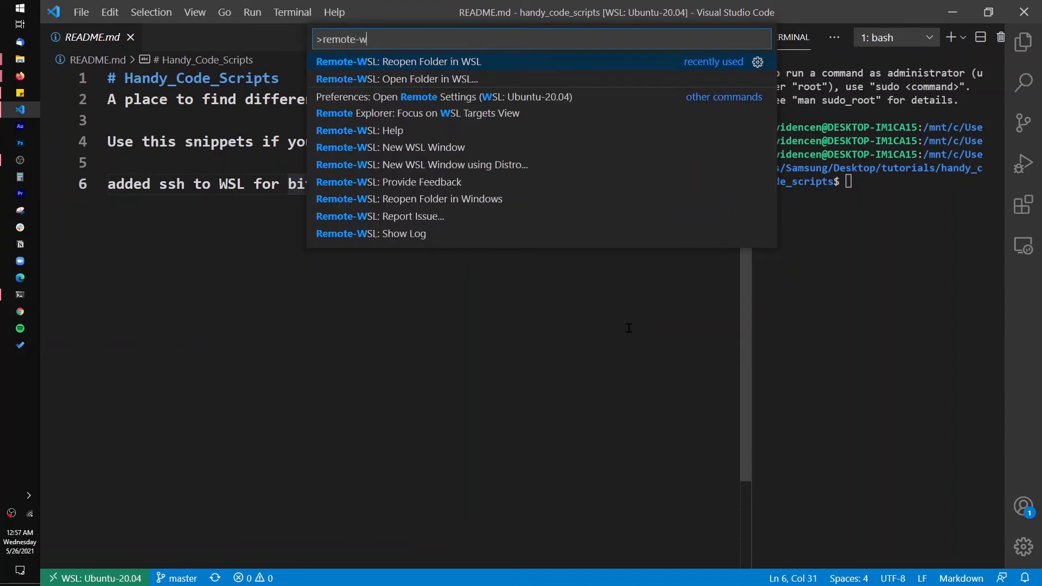
# Step: Finish the 'remote-ws' filter to pick Reopen Folder in WSL
pyautogui.write('s')
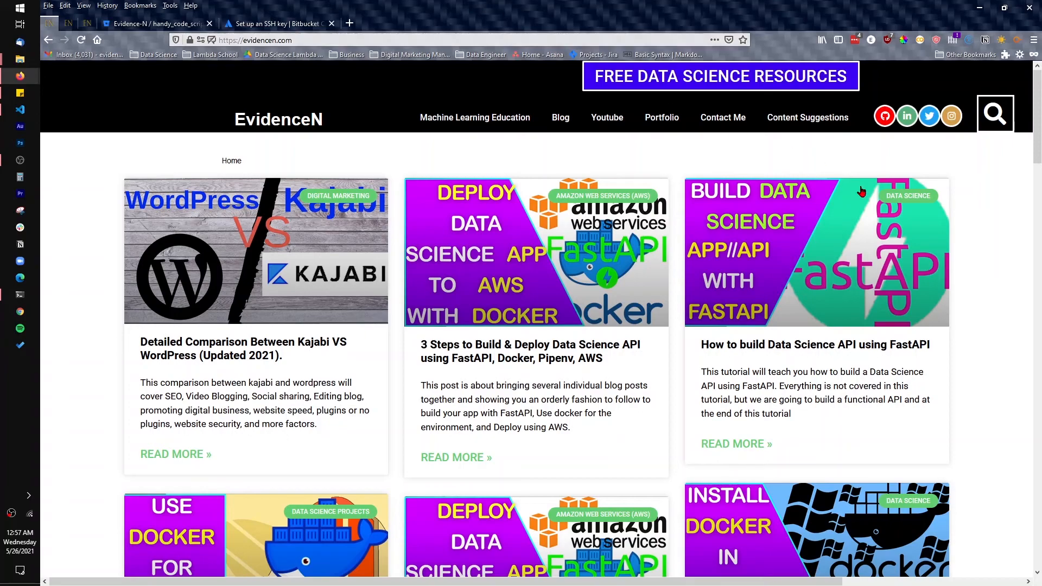
# Step: Scroll through the evidencen.com post list, then go to the Free Data Science Resources page
pyautogui.scroll(-3)
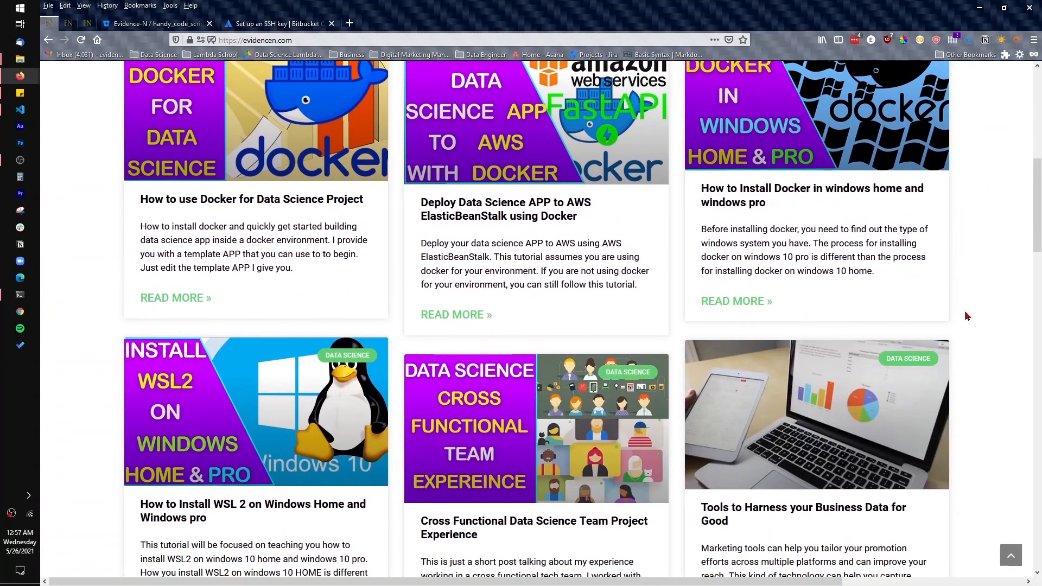
pyautogui.scroll(3)
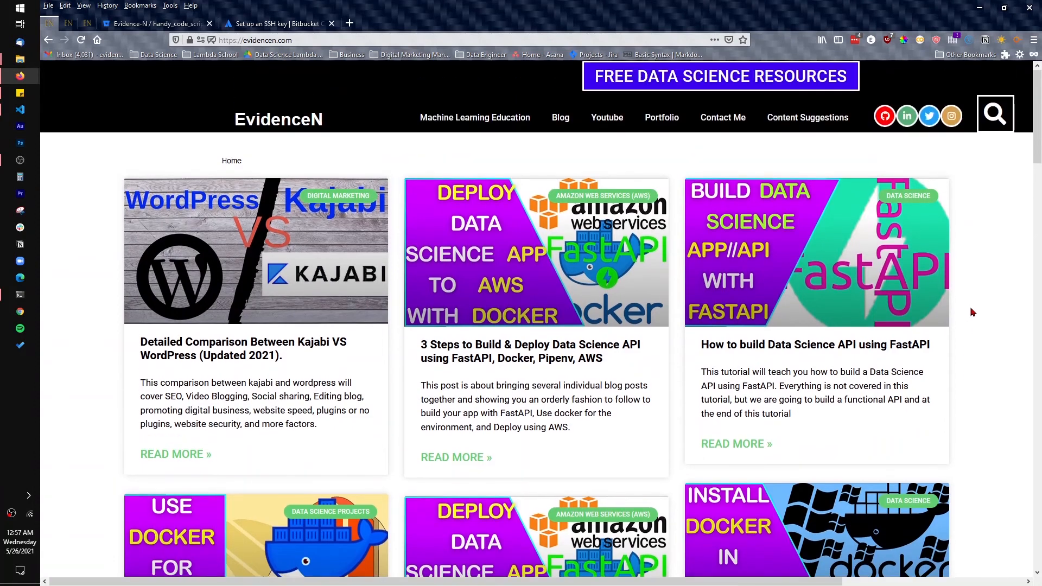
pyautogui.moveTo(990, 360)
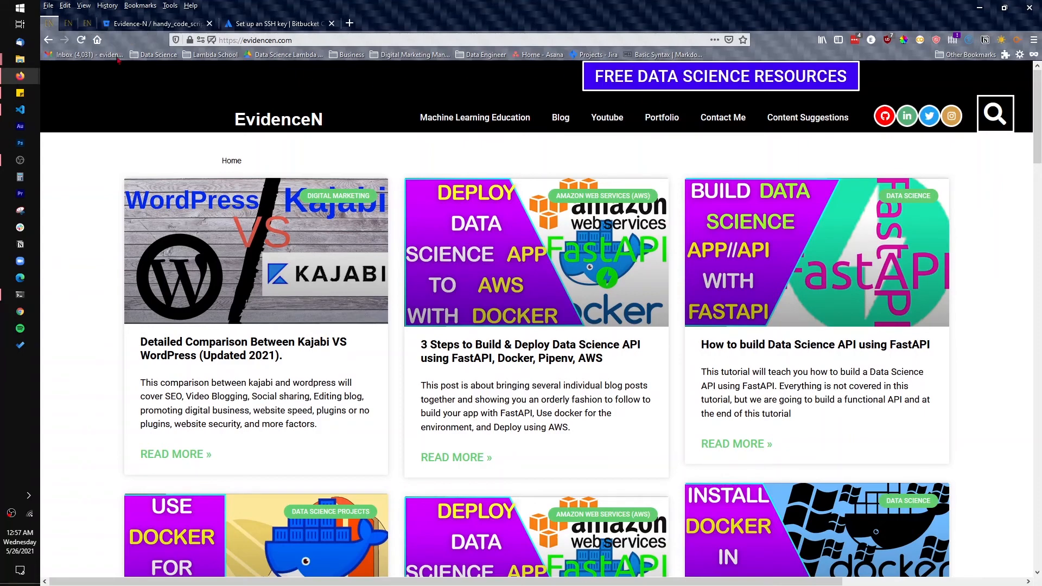
pyautogui.click(721, 75)
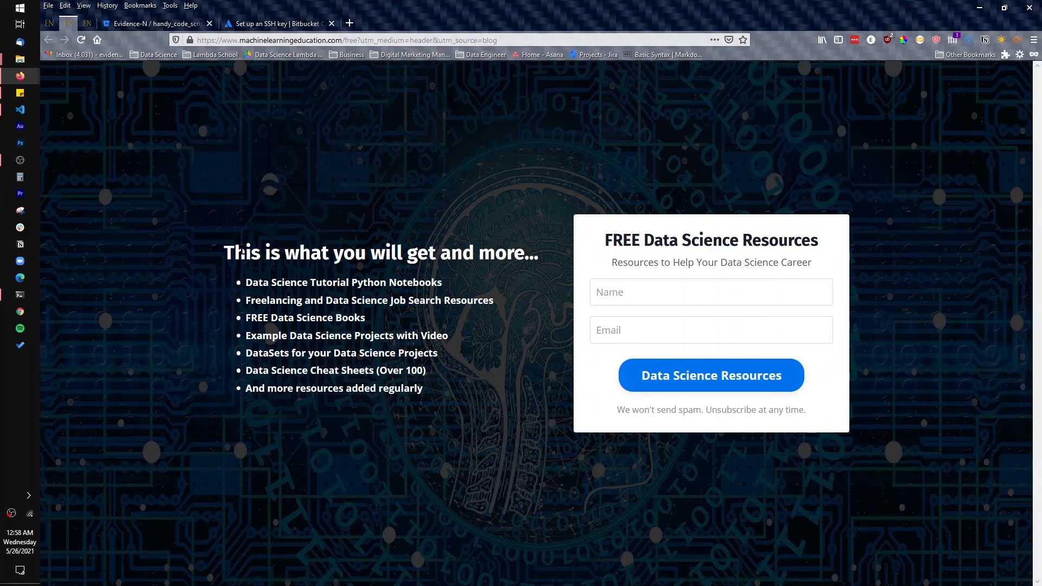
# Step: Navigate from the free resources sign-up page to the machinelearningeducation.com support-my-work homepage
pyautogui.moveTo(244, 253); pyautogui.dragTo(369, 353)
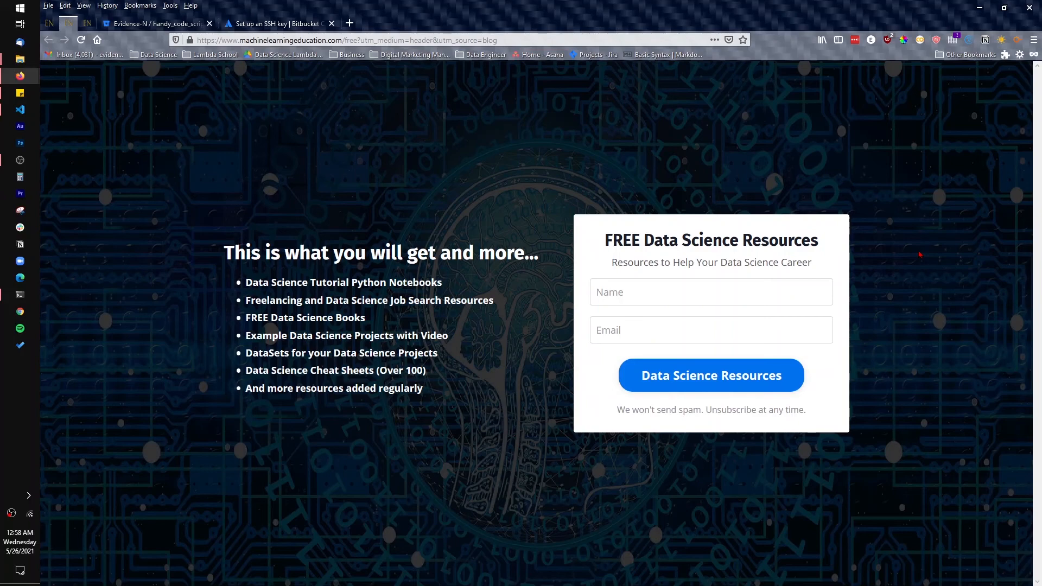
pyautogui.click(710, 292)
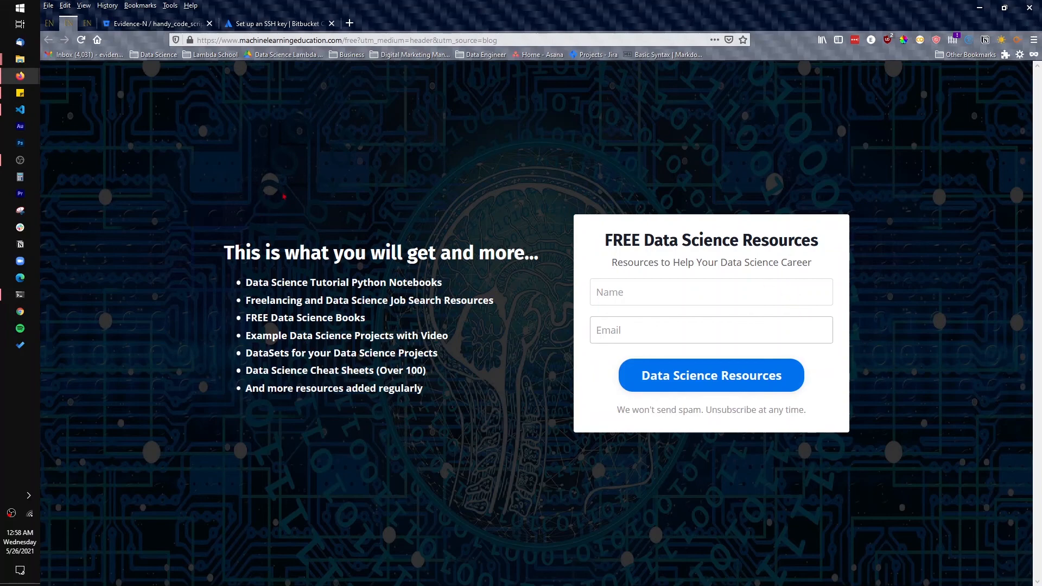
pyautogui.click(49, 41)
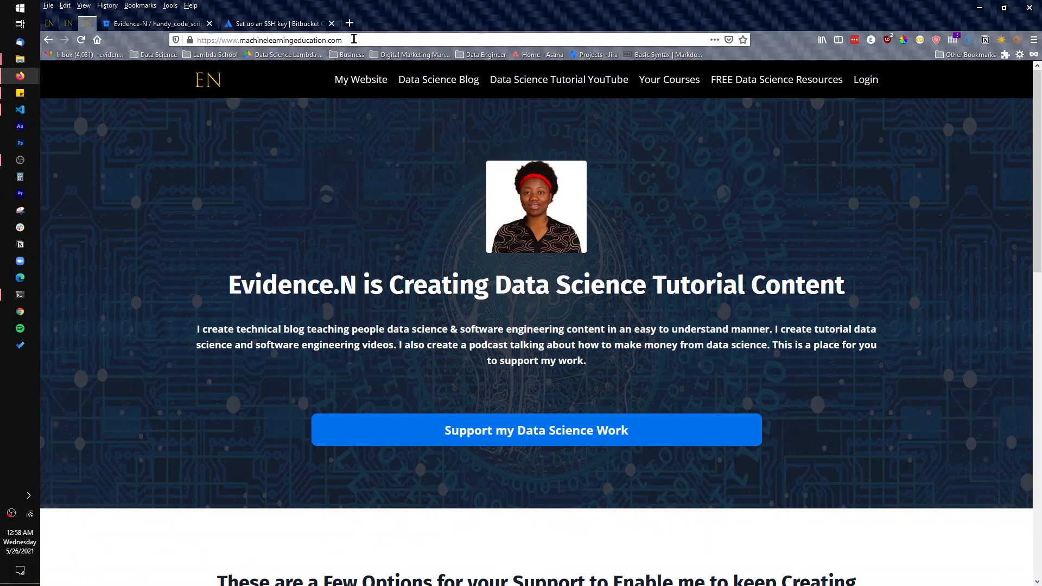
pyautogui.moveTo(871, 323)
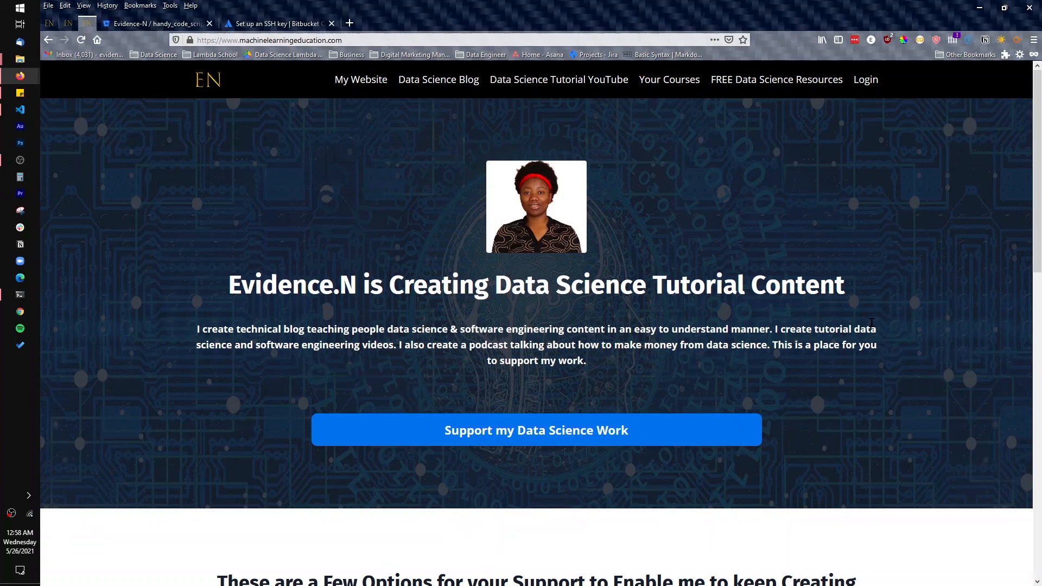
pyautogui.scroll(-3)
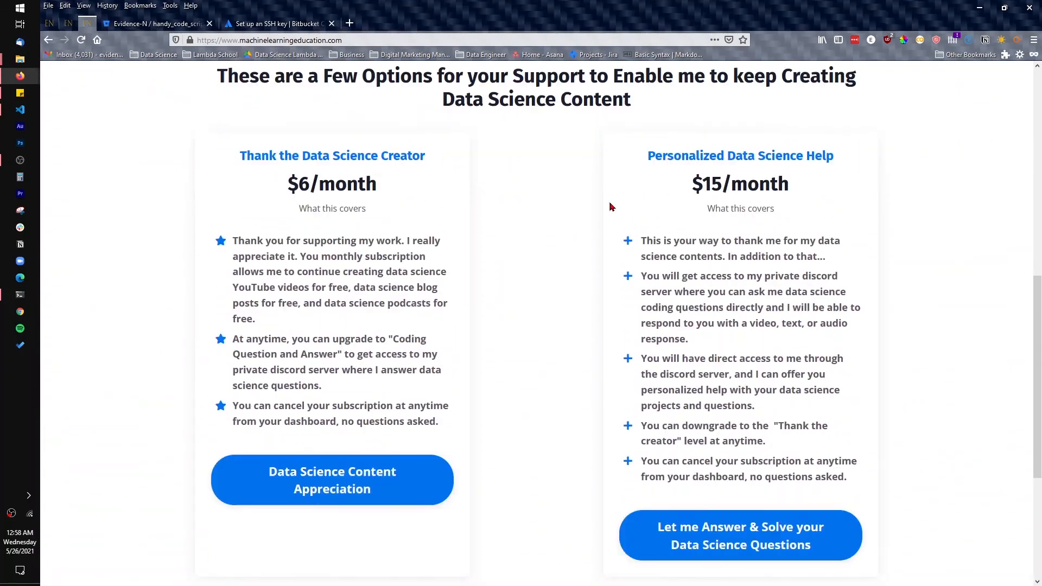
pyautogui.scroll(-3)
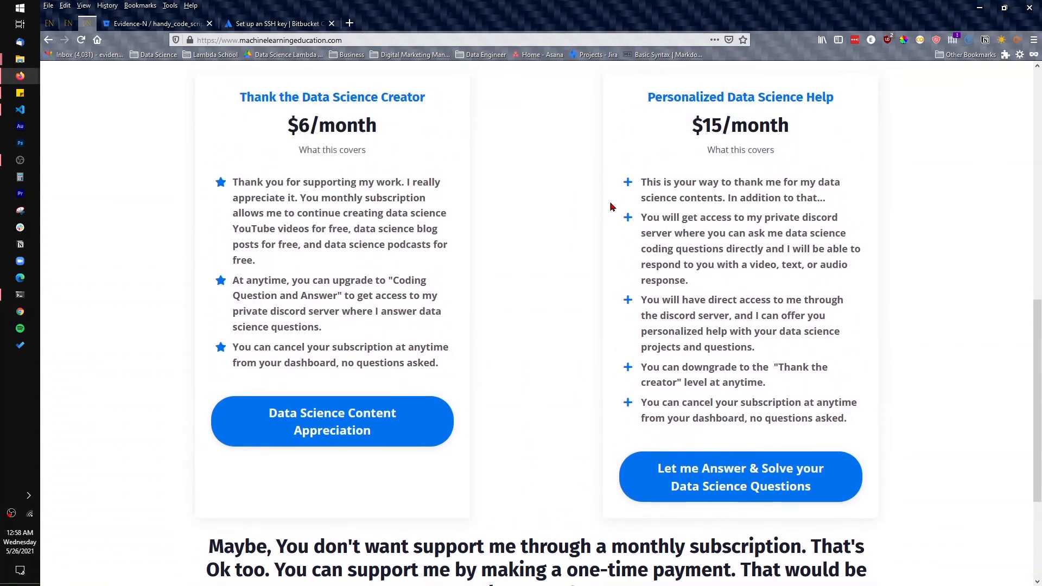
pyautogui.scroll(-3)
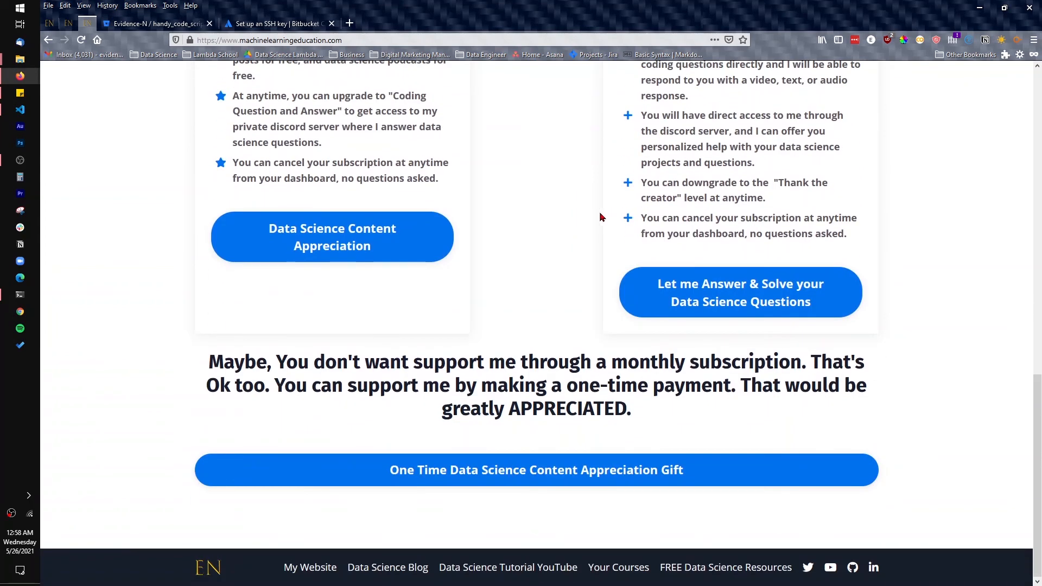
pyautogui.scroll(3)
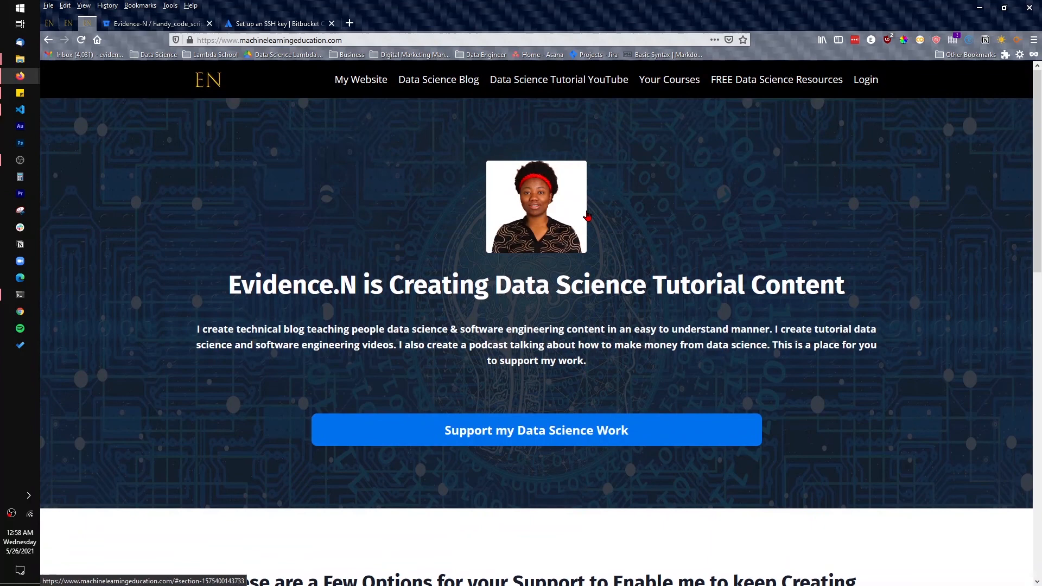
pyautogui.moveTo(587, 214)
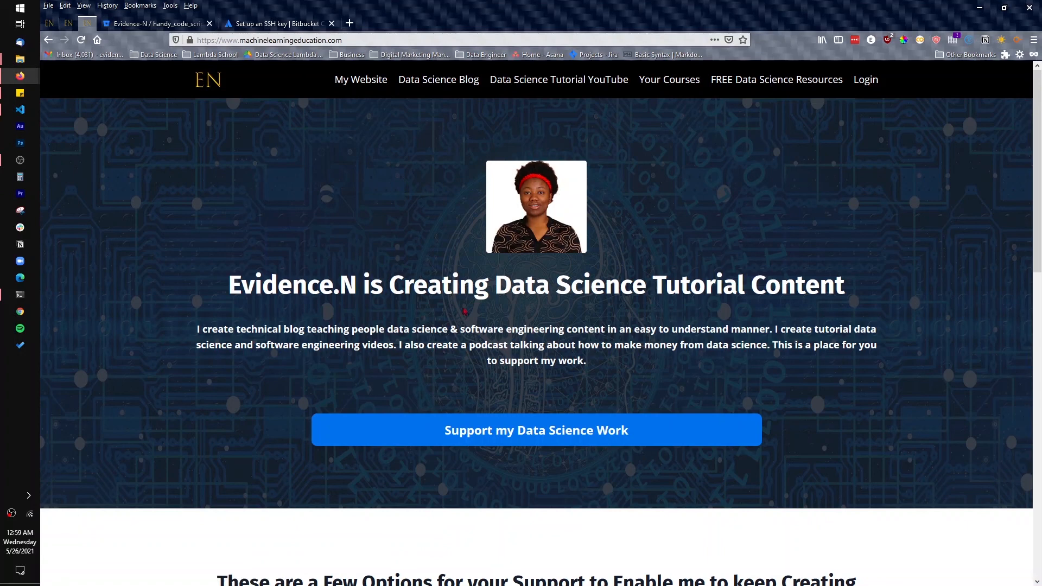
pyautogui.moveTo(249, 123)
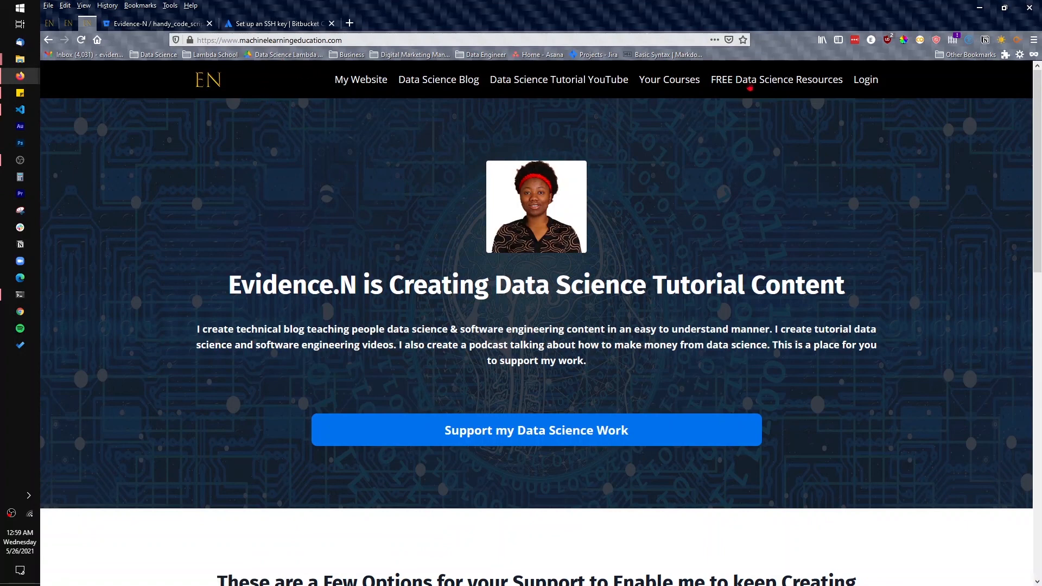
pyautogui.moveTo(884, 241)
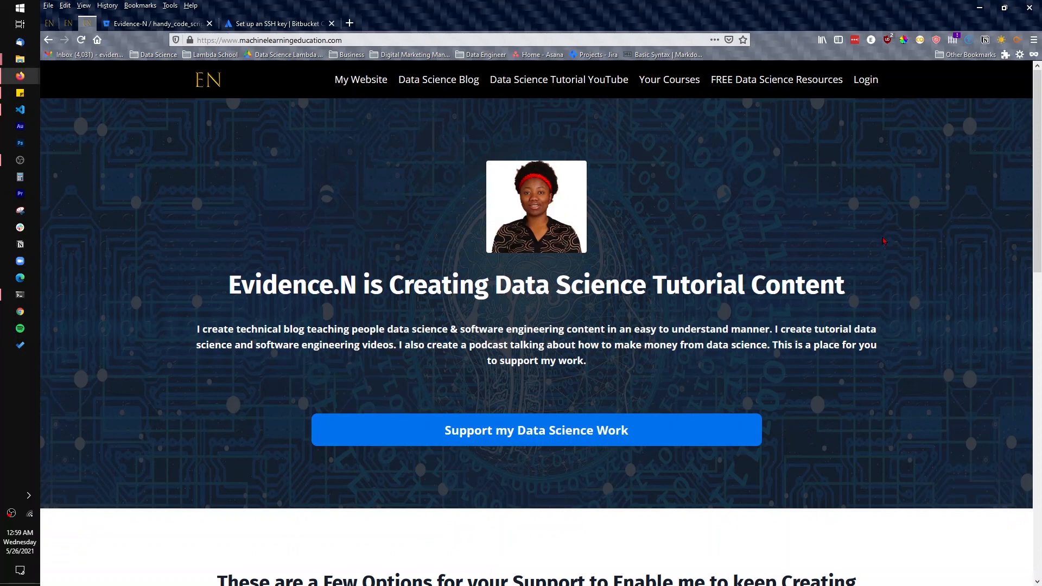